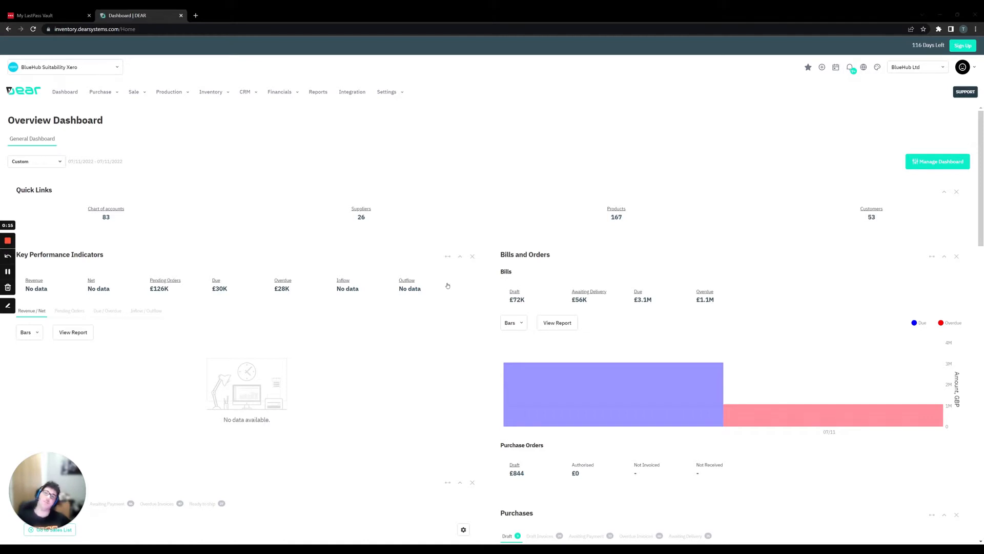
{"action": "mouse_move", "coordinate": [427, 273]}
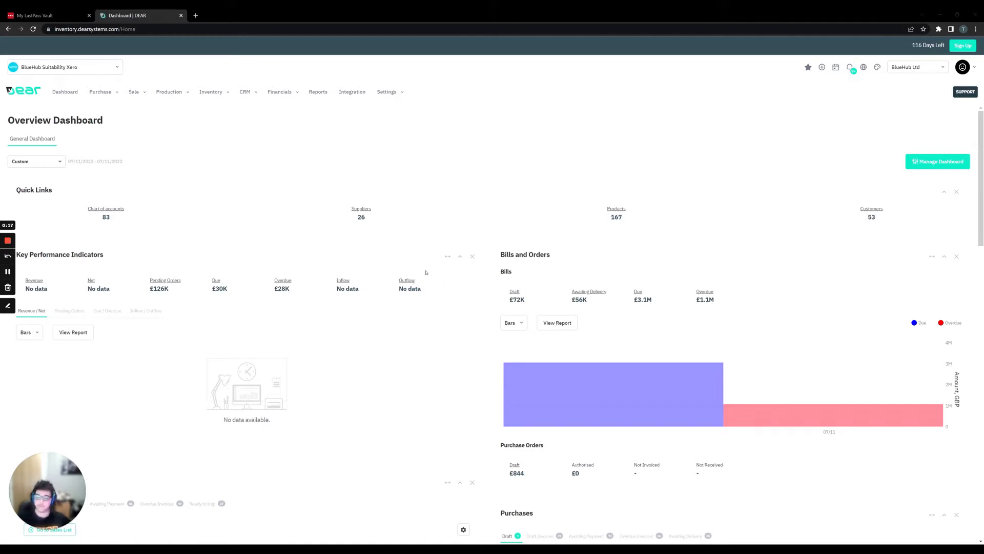
{"action": "mouse_move", "coordinate": [429, 259]}
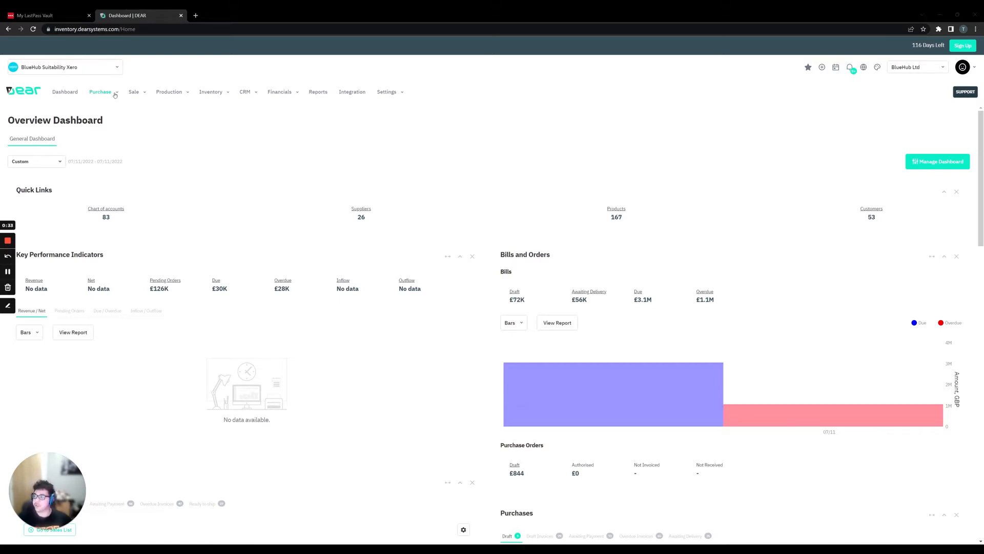
Create an advanced purchase with supplier Bayside Club and required-by date 15/11/2022
{"action": "left_click", "coordinate": [100, 91]}
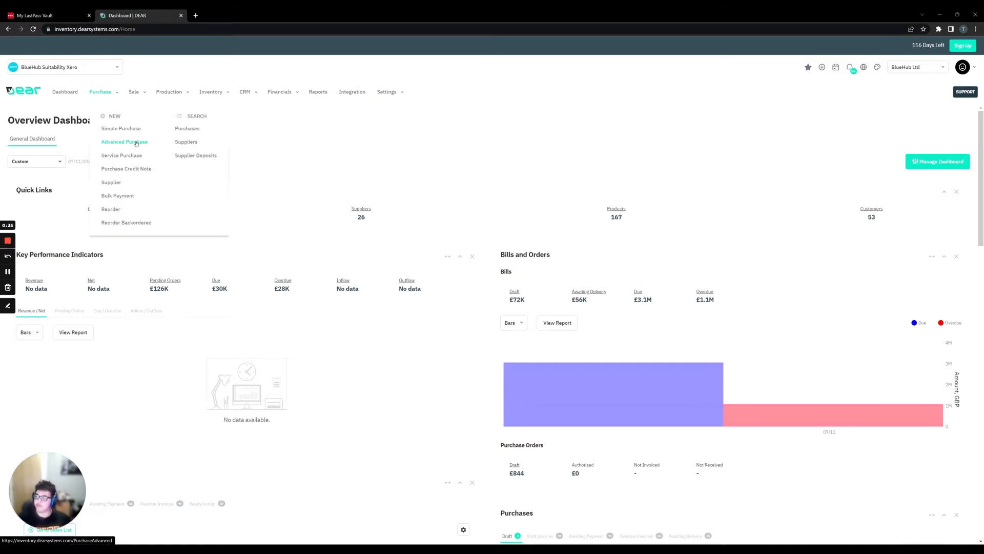
{"action": "left_click", "coordinate": [124, 141]}
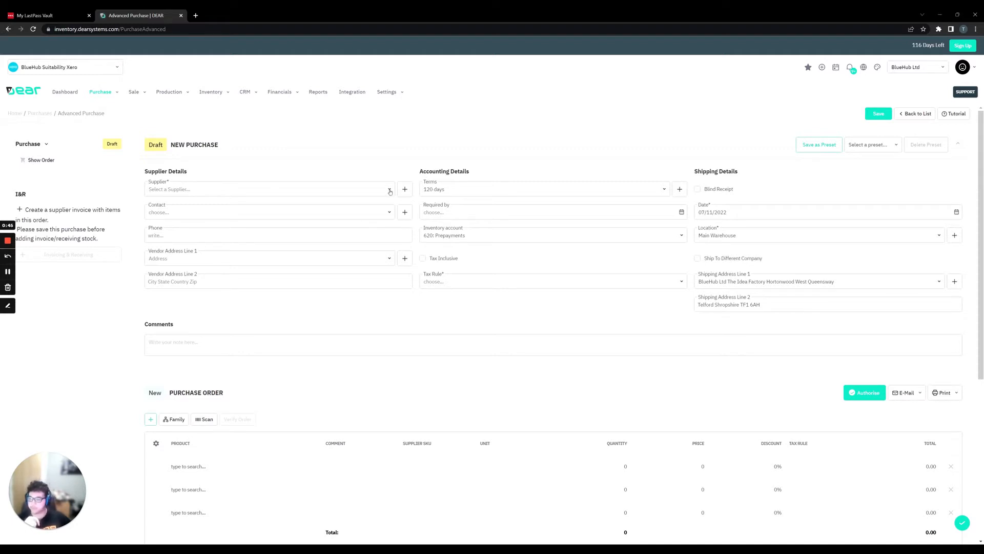
{"action": "left_click", "coordinate": [269, 189]}
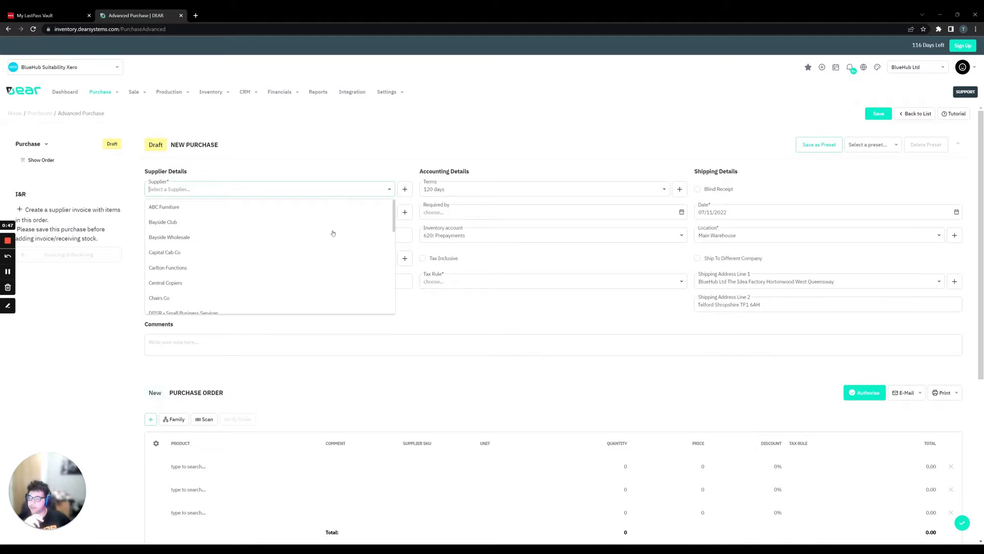
{"action": "left_click", "coordinate": [163, 222]}
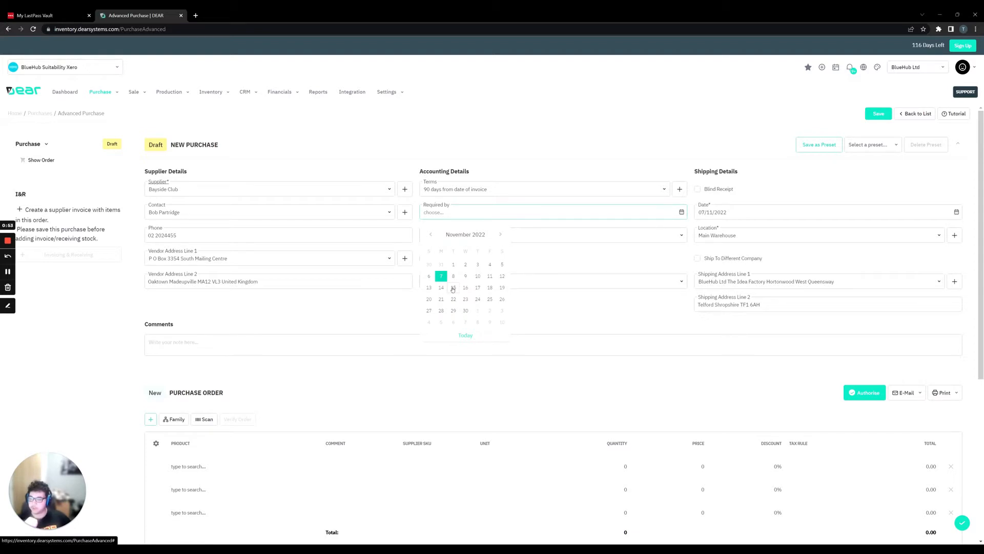
{"action": "left_click", "coordinate": [452, 287]}
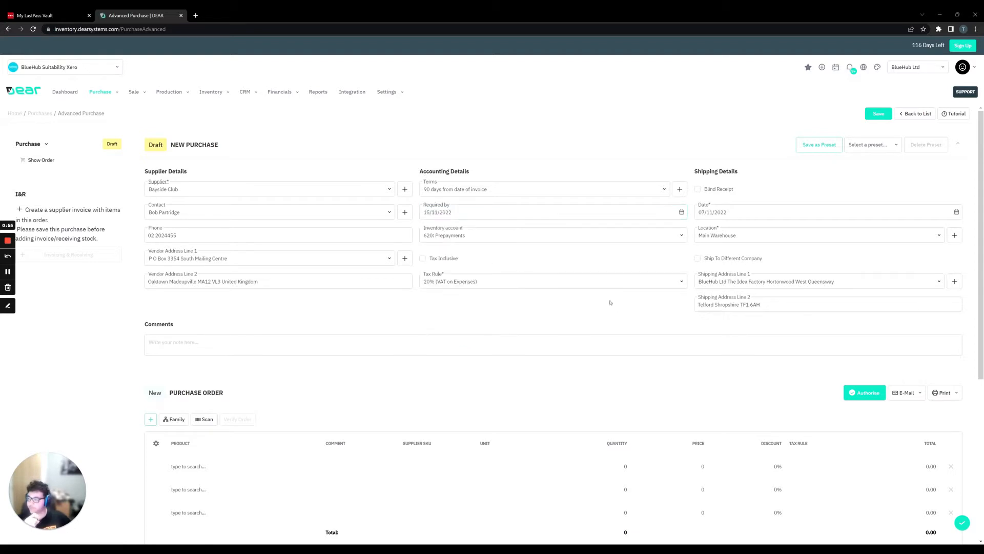
{"action": "mouse_move", "coordinate": [622, 298]}
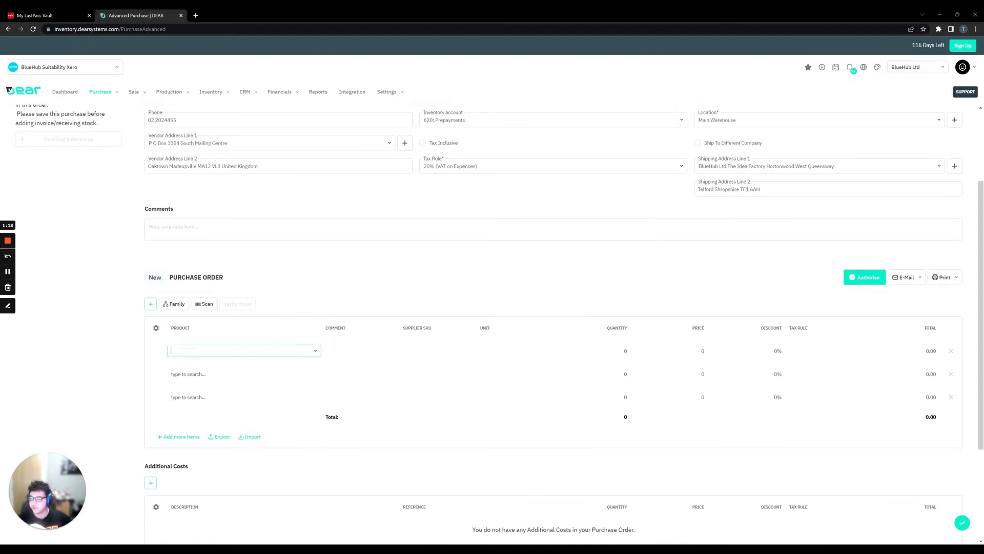
Add the oil eggshell paint line with quantity 40
{"action": "left_click", "coordinate": [245, 350]}
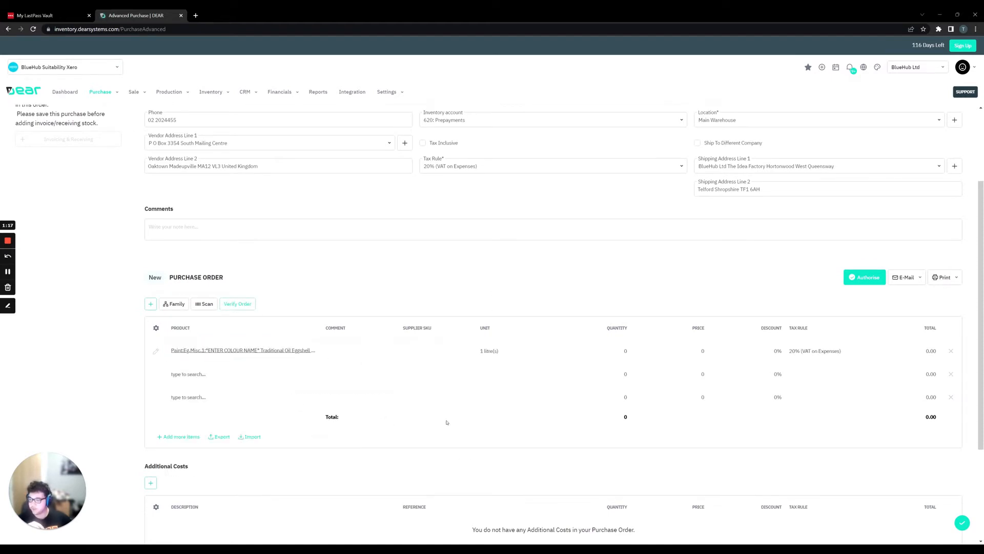
{"action": "left_click", "coordinate": [591, 350]}
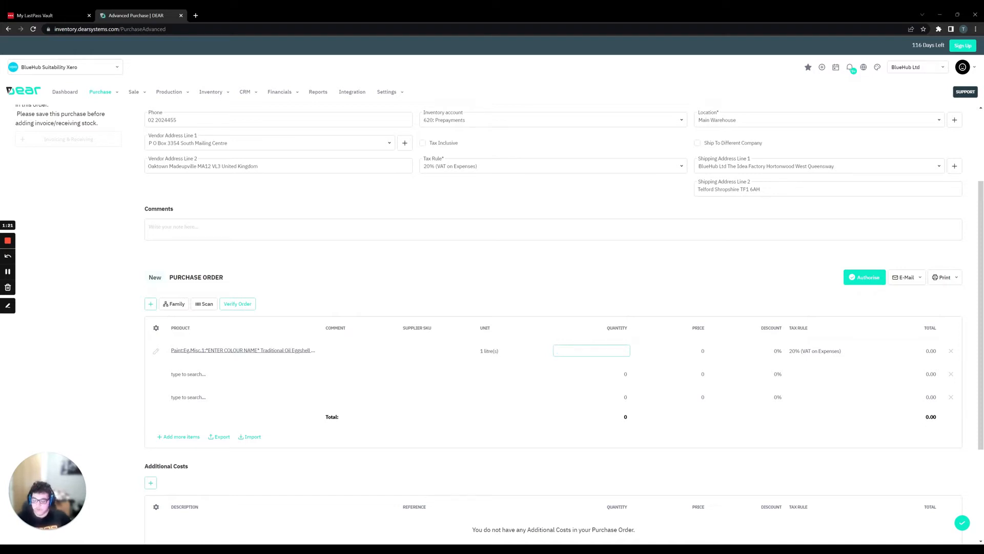
{"action": "type", "text": "40"}
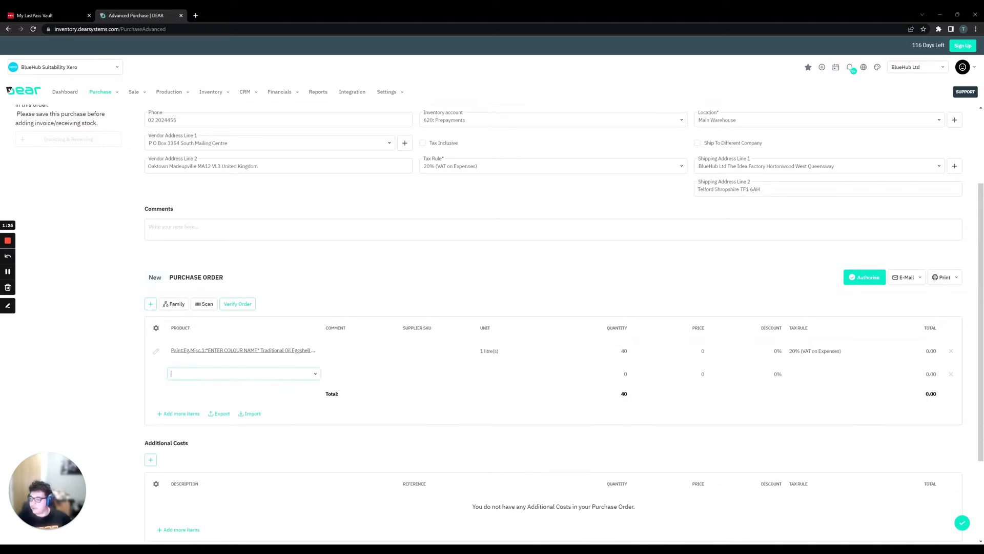
Add the outer carton line with quantity 35 at price 5 and authorise the order at 375.00
{"action": "left_click", "coordinate": [244, 373]}
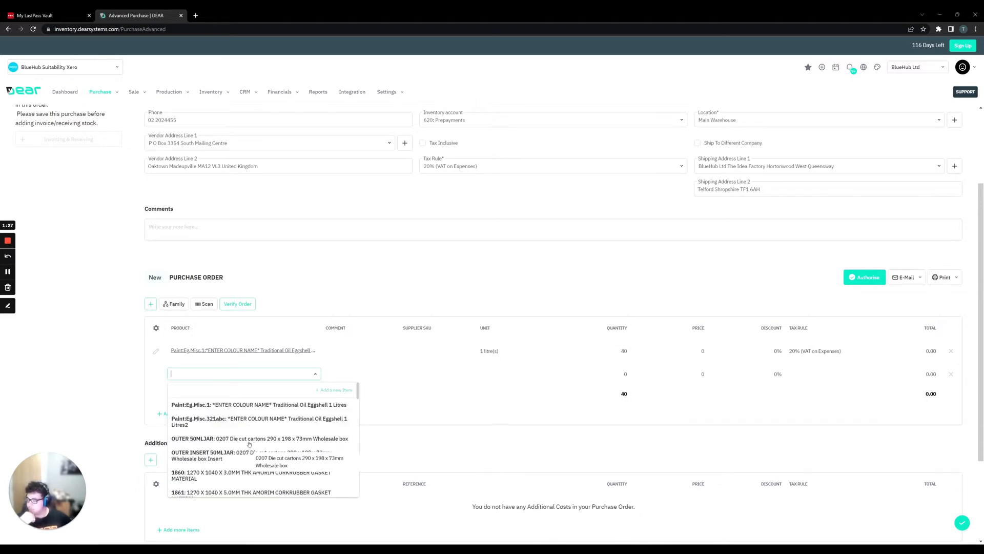
{"action": "left_click", "coordinate": [260, 437]}
{"action": "type", "text": "3"}
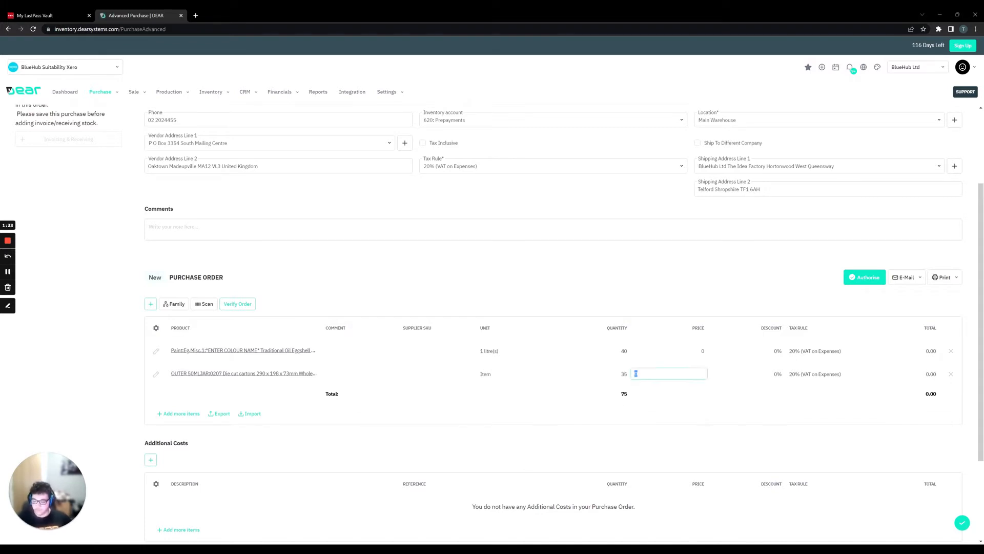
{"action": "type", "text": "5"}
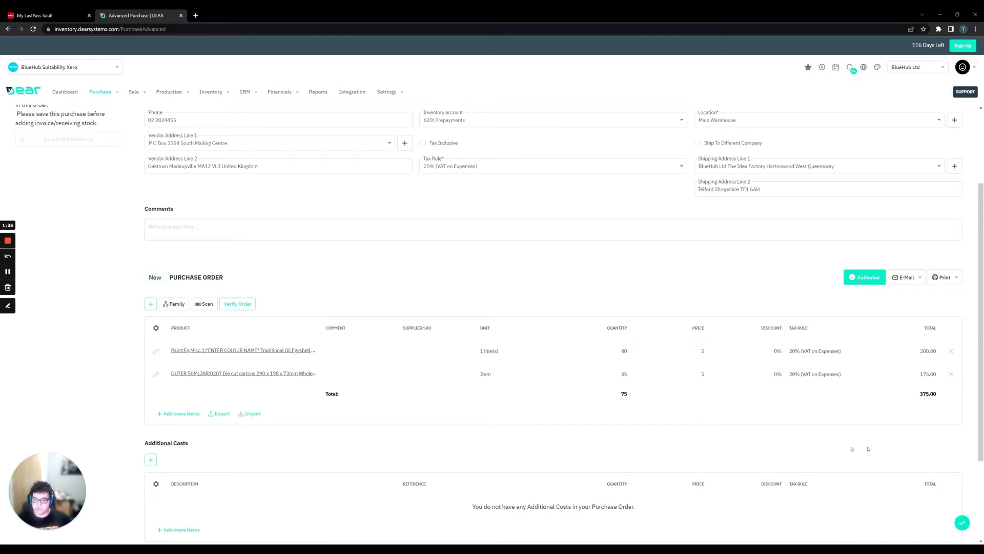
{"action": "left_click", "coordinate": [864, 277]}
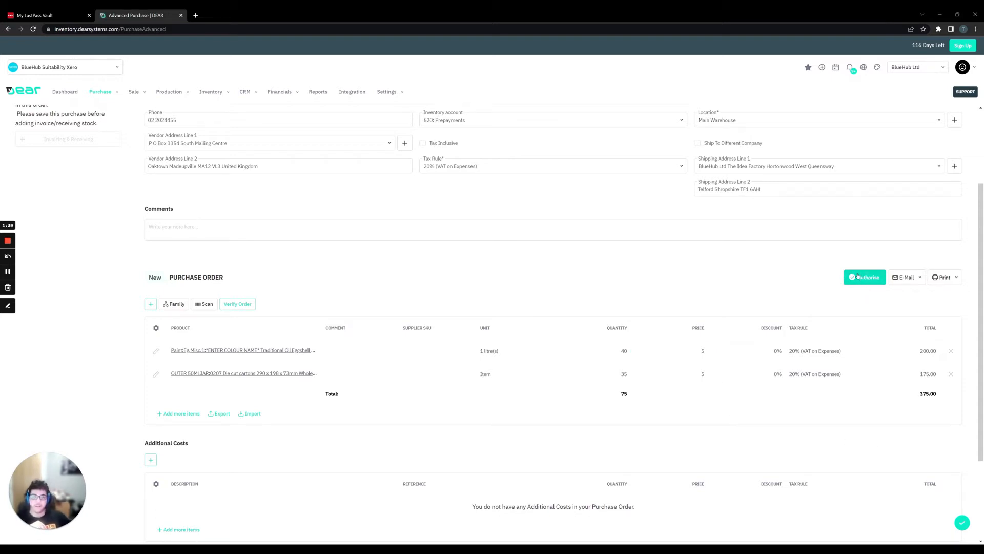
{"action": "left_click", "coordinate": [864, 277]}
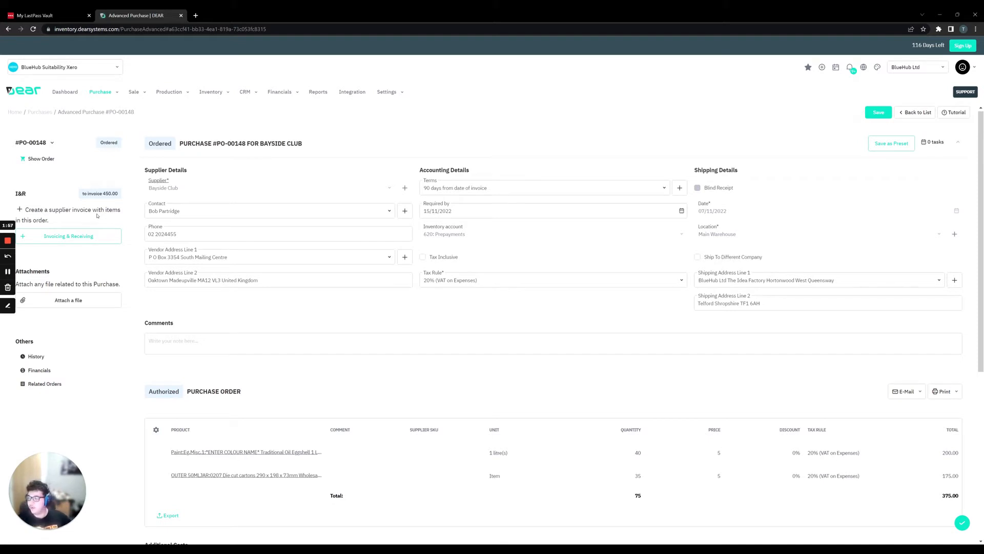
{"action": "mouse_move", "coordinate": [69, 235]}
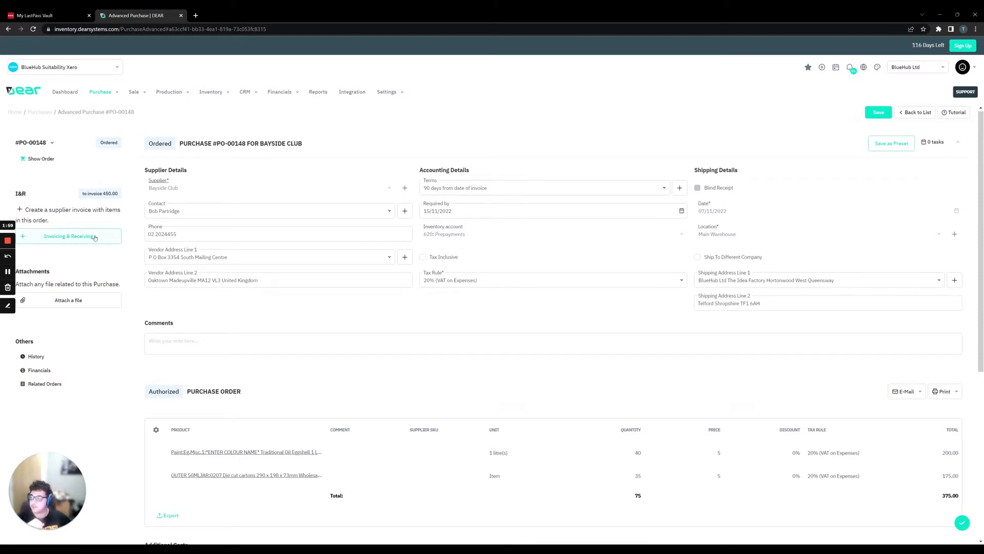
Start the first invoicing & receiving stage with invoice number INV-098989
{"action": "left_click", "coordinate": [68, 236]}
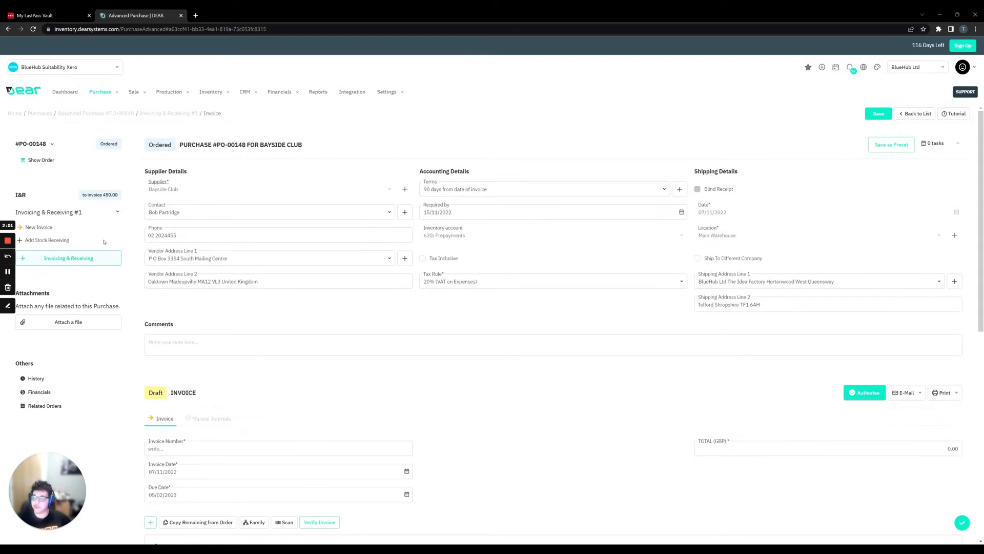
{"action": "mouse_move", "coordinate": [68, 259]}
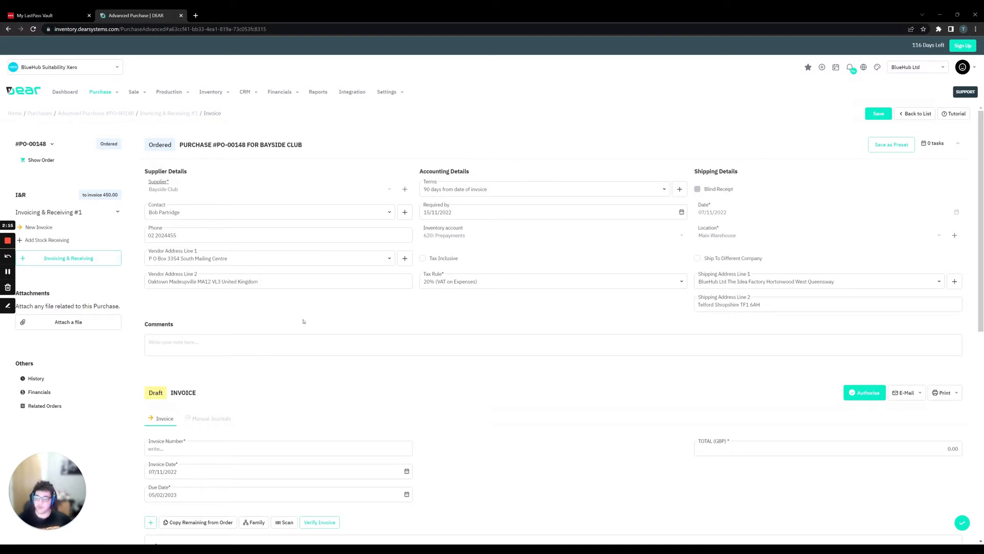
{"action": "scroll", "scroll_direction": "down", "scroll_amount": 3}
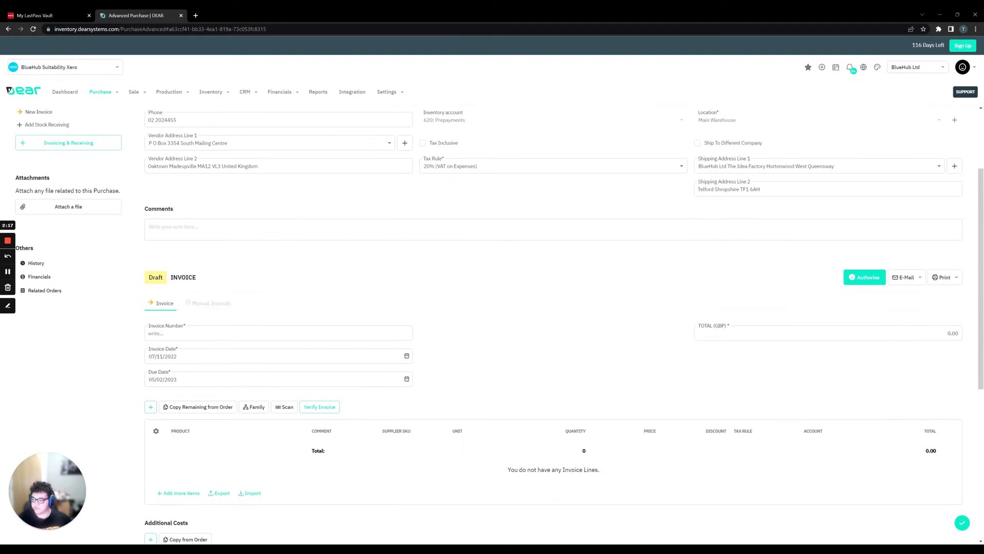
{"action": "type", "text": "INV-098989"}
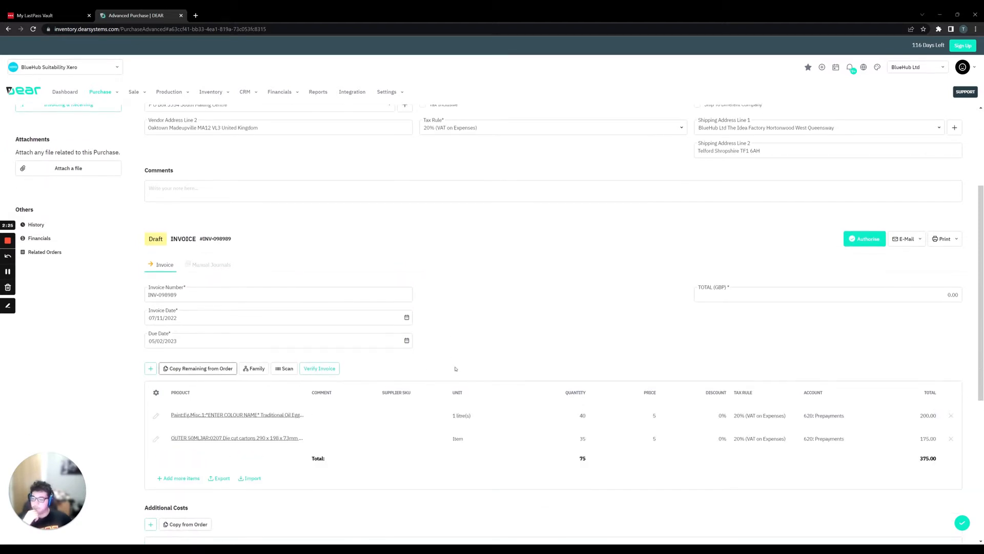
{"action": "scroll", "scroll_direction": "down", "scroll_amount": 3}
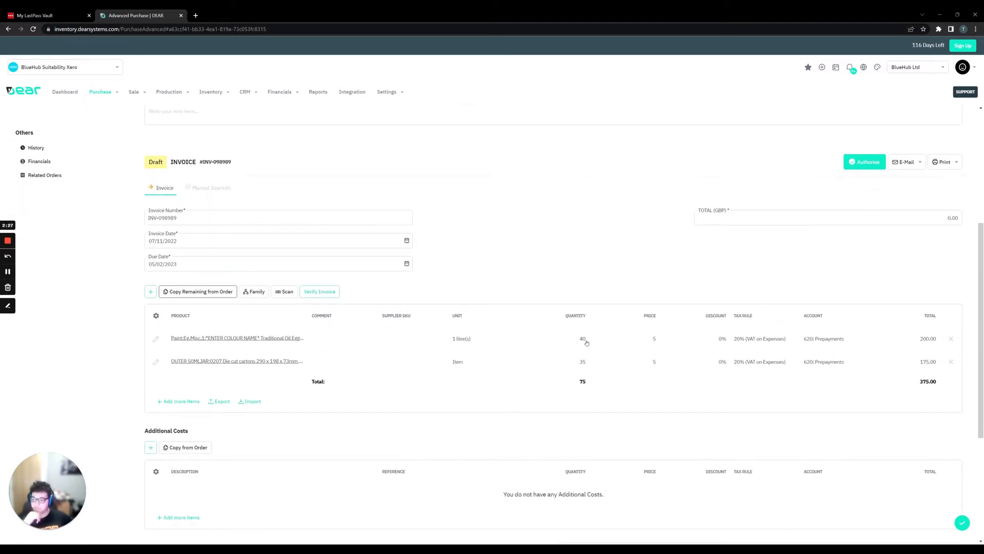
Set the invoiced quantities to 20 paint and 10 cartons for a 180.00 total
{"action": "left_click", "coordinate": [576, 338]}
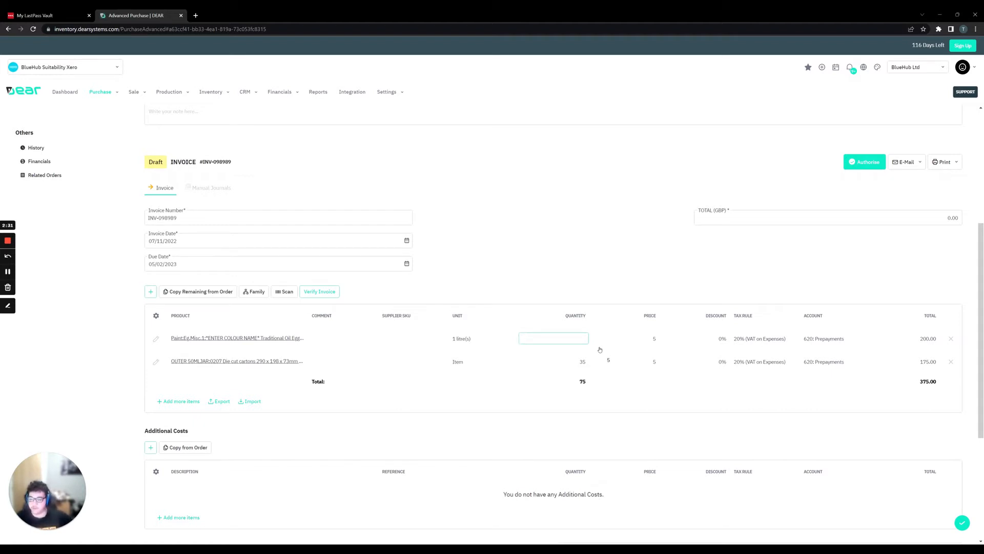
{"action": "type", "text": "20"}
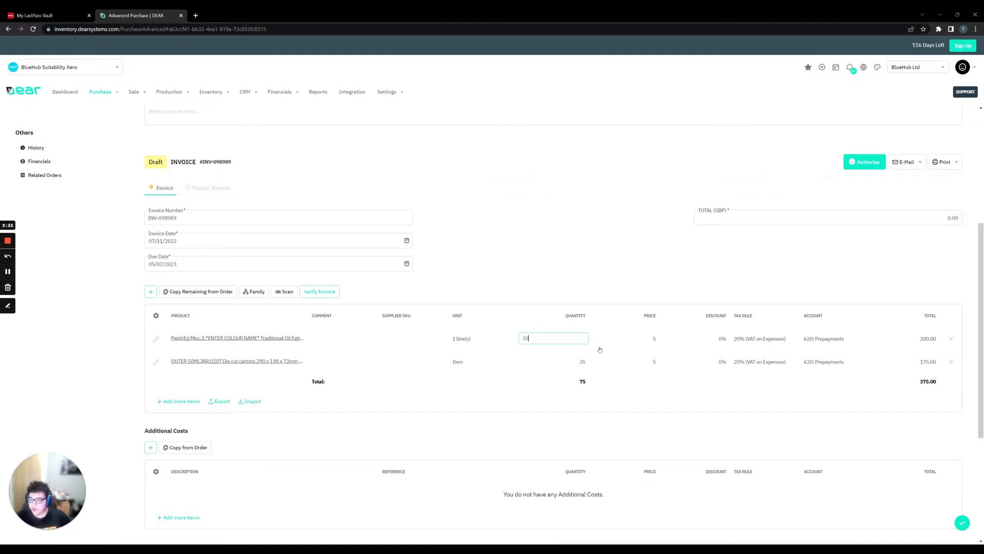
{"action": "left_click", "coordinate": [552, 361]}
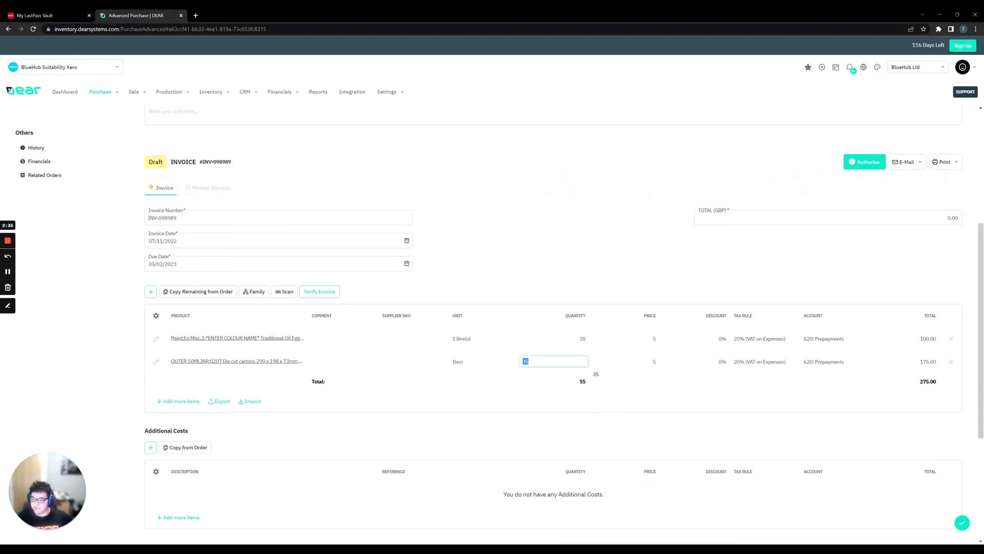
{"action": "type", "text": "10"}
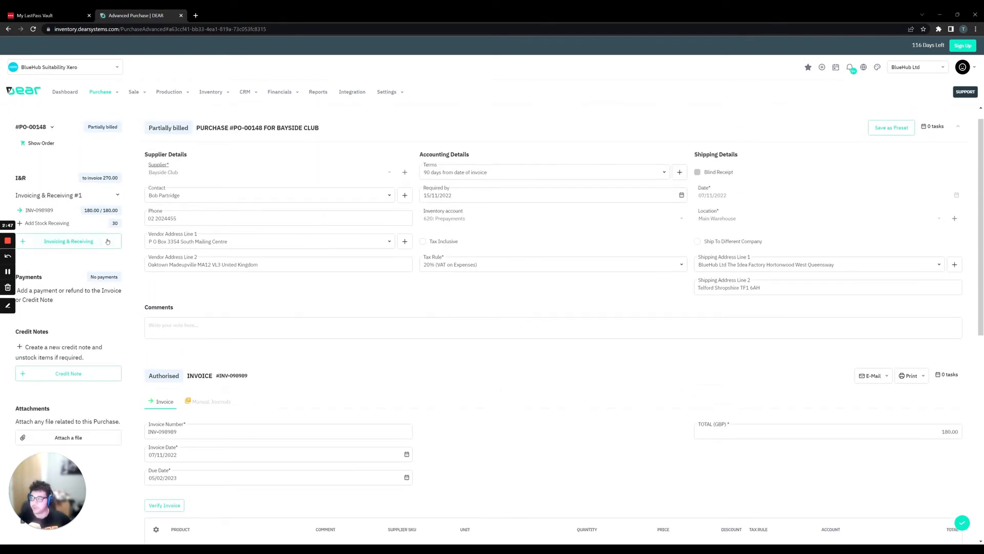
Receive the first stage's 20 paint and 10 cartons into Main Warehouse and authorise the receipt
{"action": "left_click", "coordinate": [46, 236]}
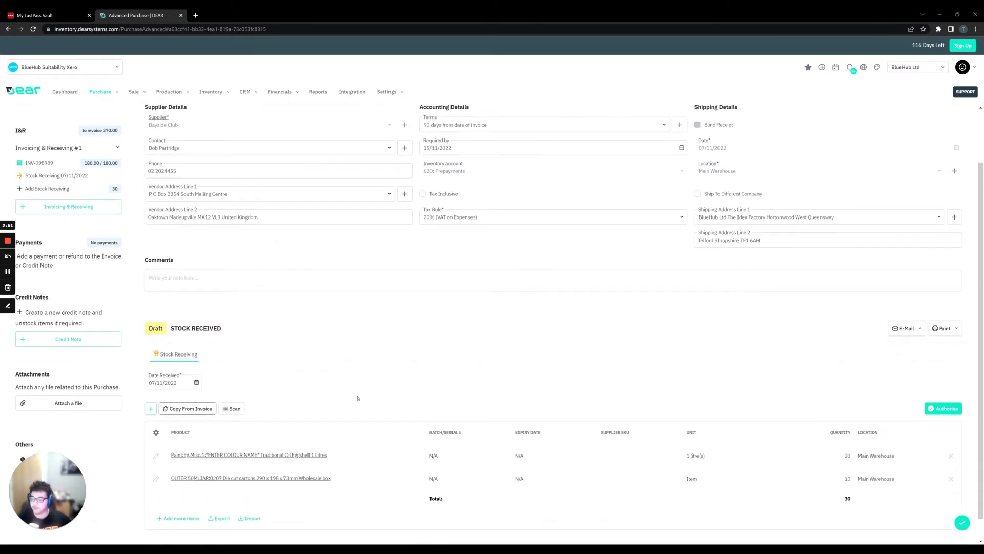
{"action": "scroll", "scroll_direction": "down", "scroll_amount": 3}
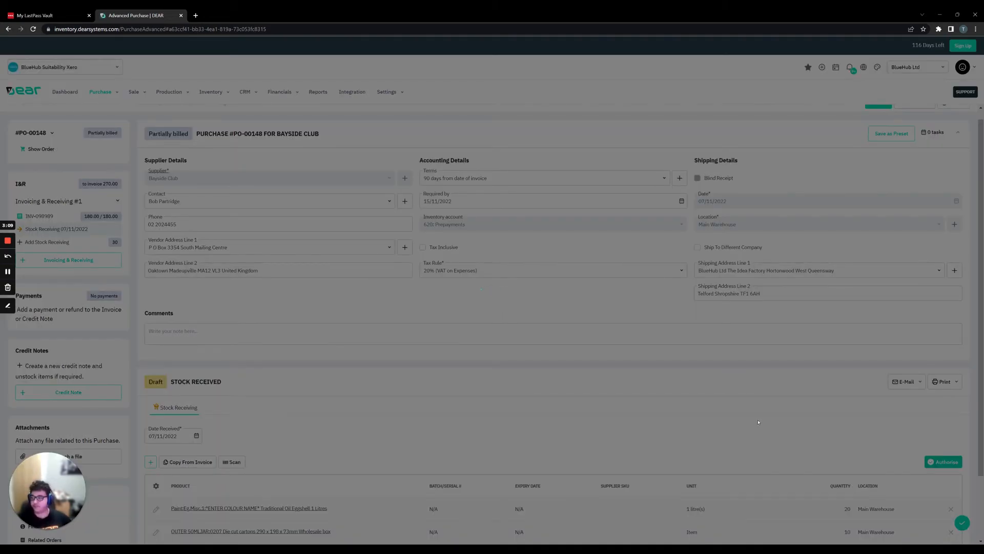
{"action": "left_click", "coordinate": [945, 463]}
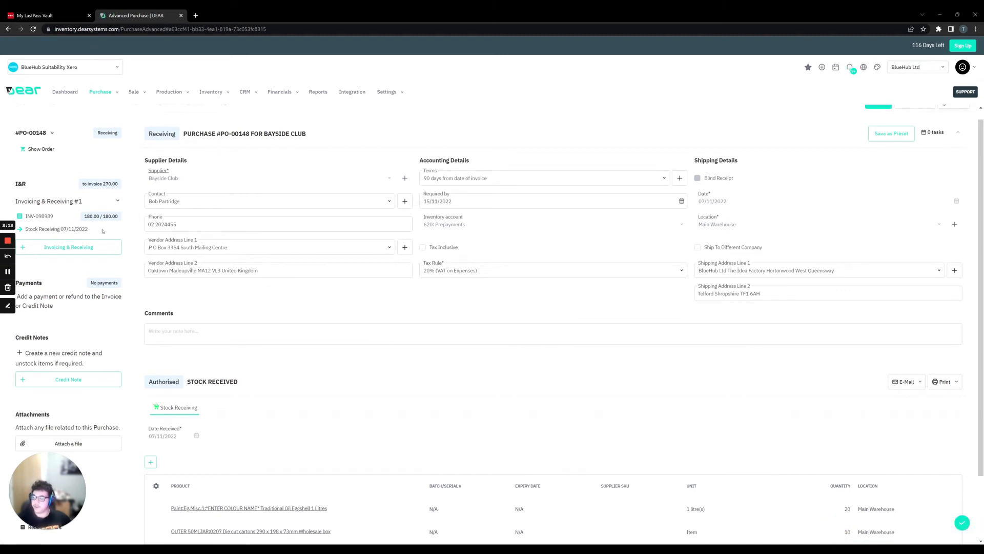
{"action": "mouse_move", "coordinate": [101, 216]}
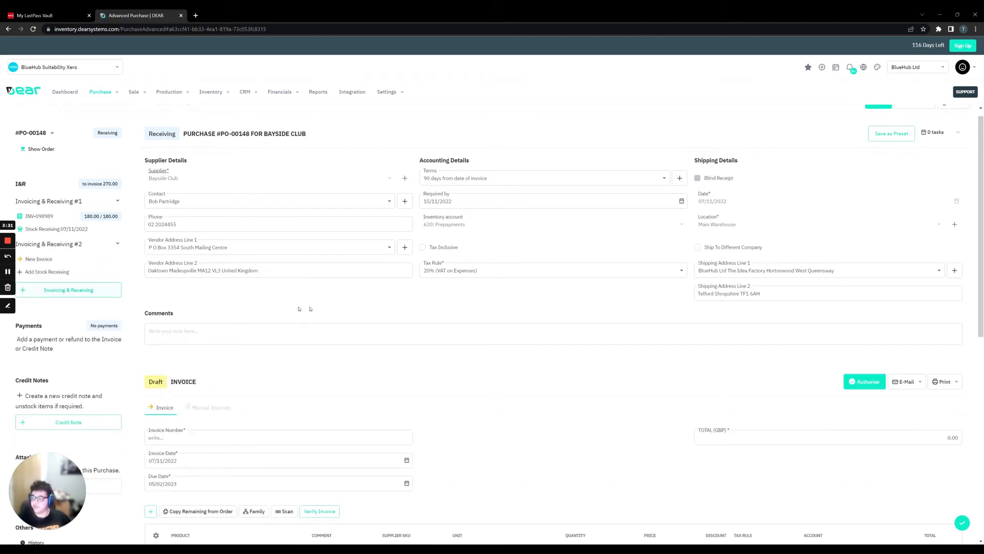
Enter invoice INV-08984, copy the remaining 20 paint and 25 cartons from the order and authorise at 270.00
{"action": "scroll", "scroll_direction": "down", "scroll_amount": 3}
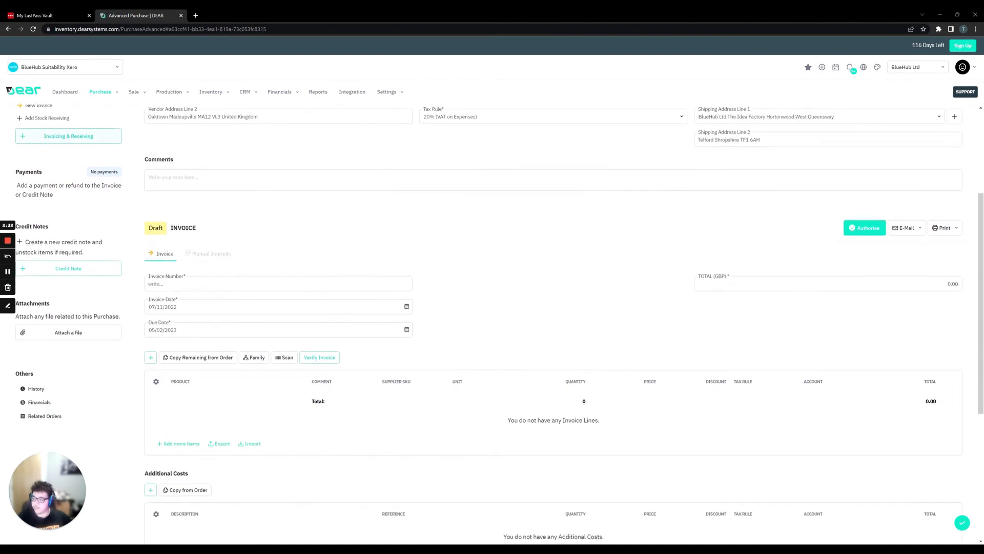
{"action": "left_click", "coordinate": [278, 283]}
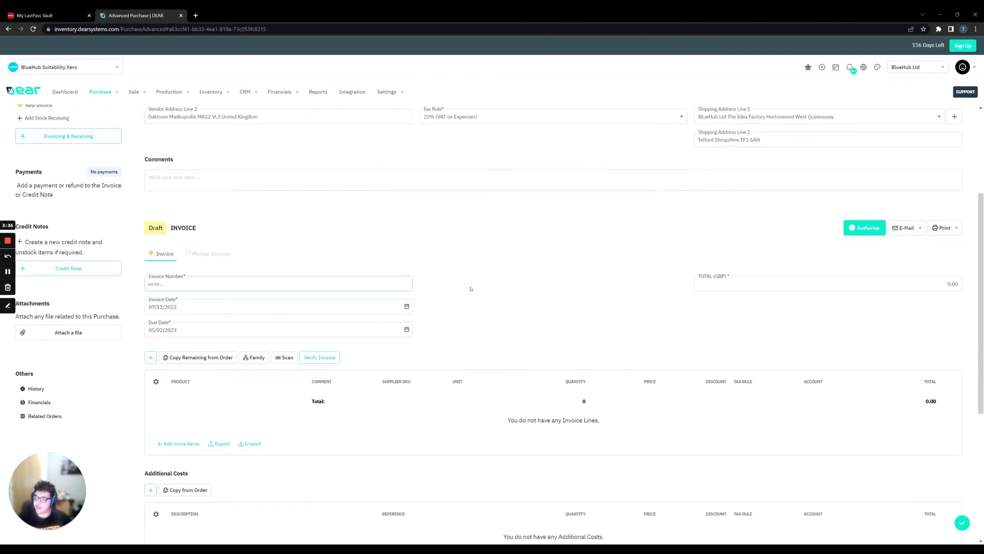
{"action": "type", "text": "INV-08984"}
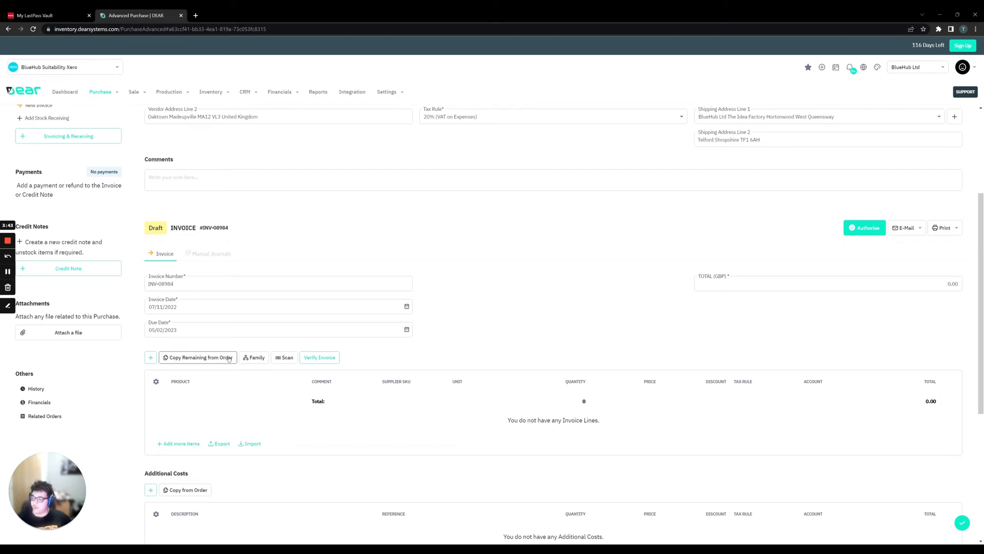
{"action": "left_click", "coordinate": [200, 357]}
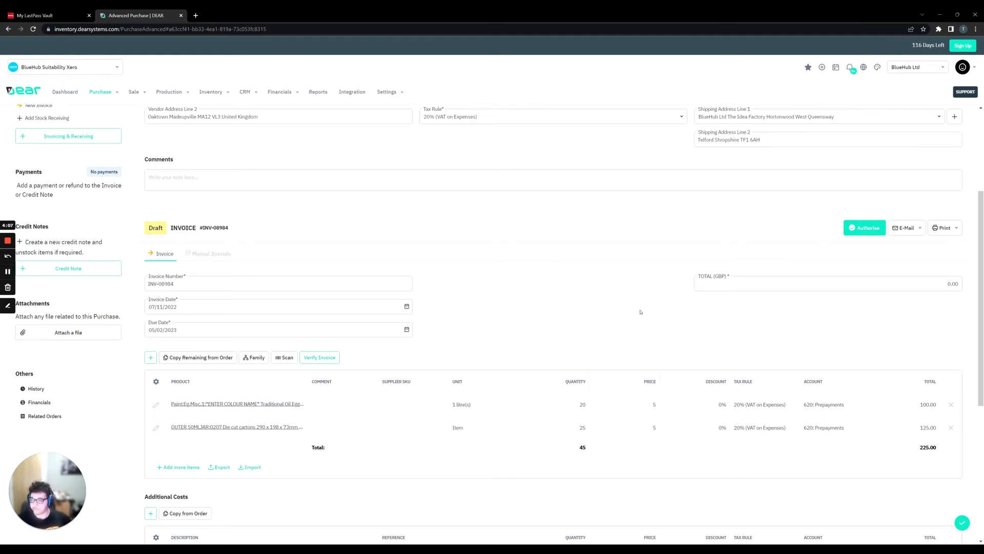
{"action": "scroll", "scroll_direction": "down", "scroll_amount": 3}
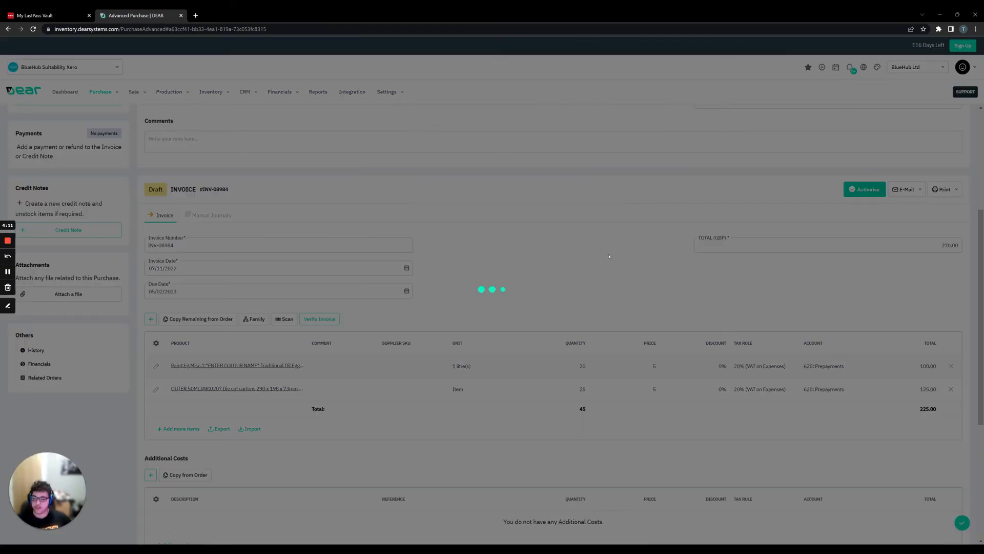
{"action": "left_click", "coordinate": [865, 189]}
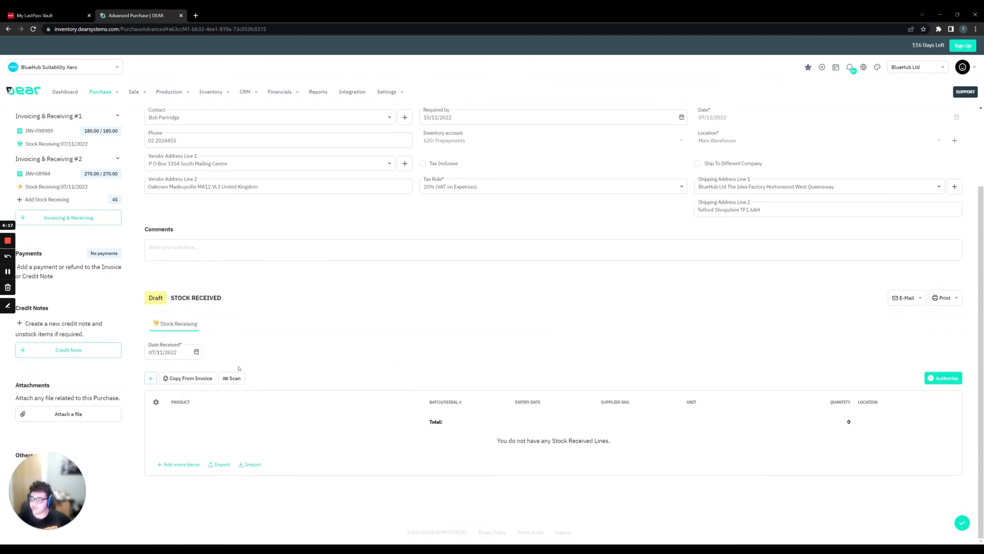
Copy the 20 paint and 25 cartons from the invoice onto the second receipt and authorise it
{"action": "left_click", "coordinate": [188, 378]}
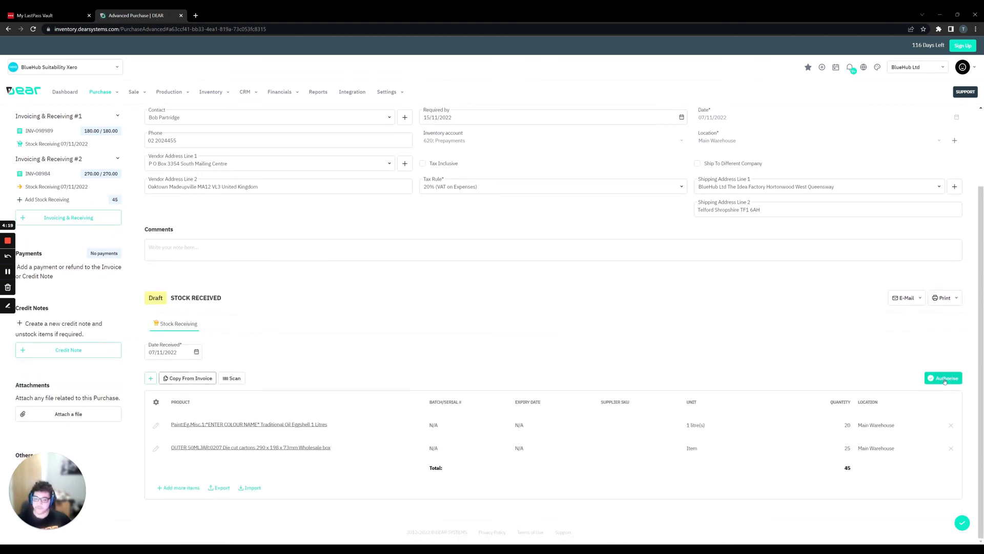
{"action": "left_click", "coordinate": [943, 377]}
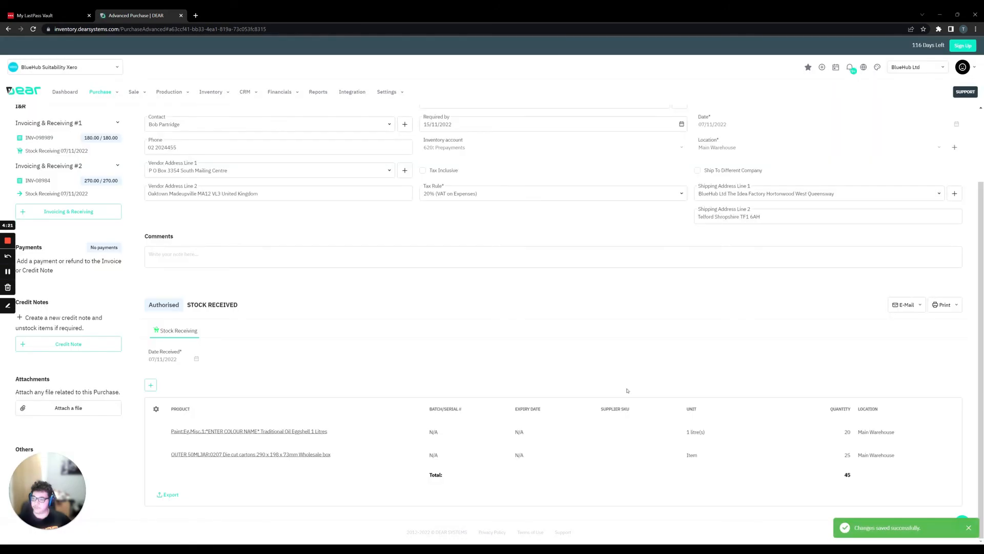
{"action": "scroll", "scroll_direction": "up", "scroll_amount": 3}
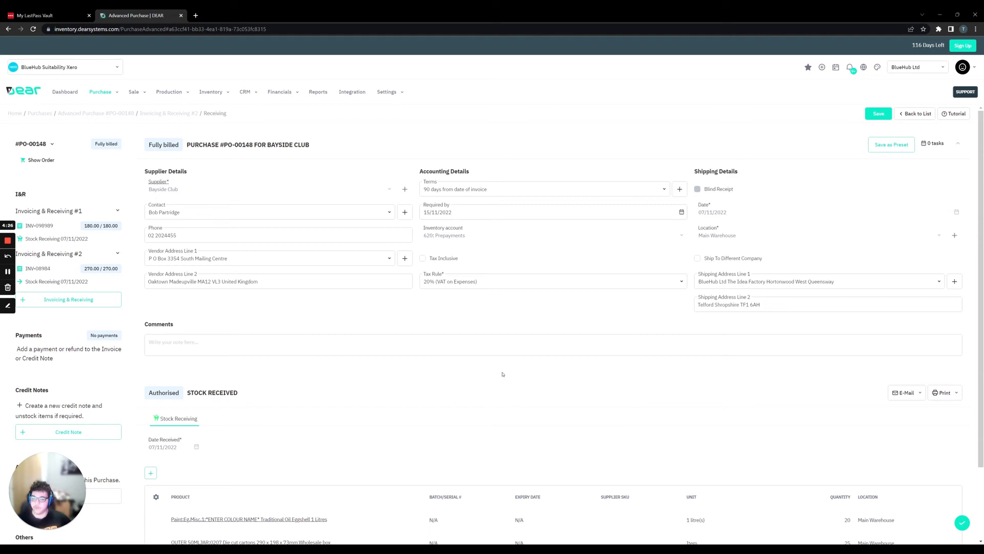
{"action": "mouse_move", "coordinate": [113, 233]}
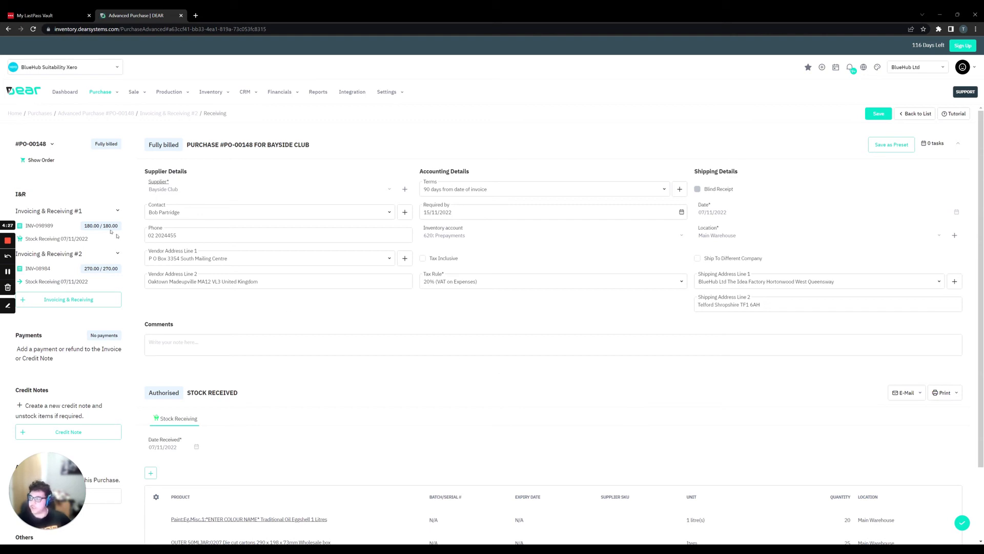
Mark PO-00148 as Received from its actions menu and confirm
{"action": "left_click", "coordinate": [53, 144]}
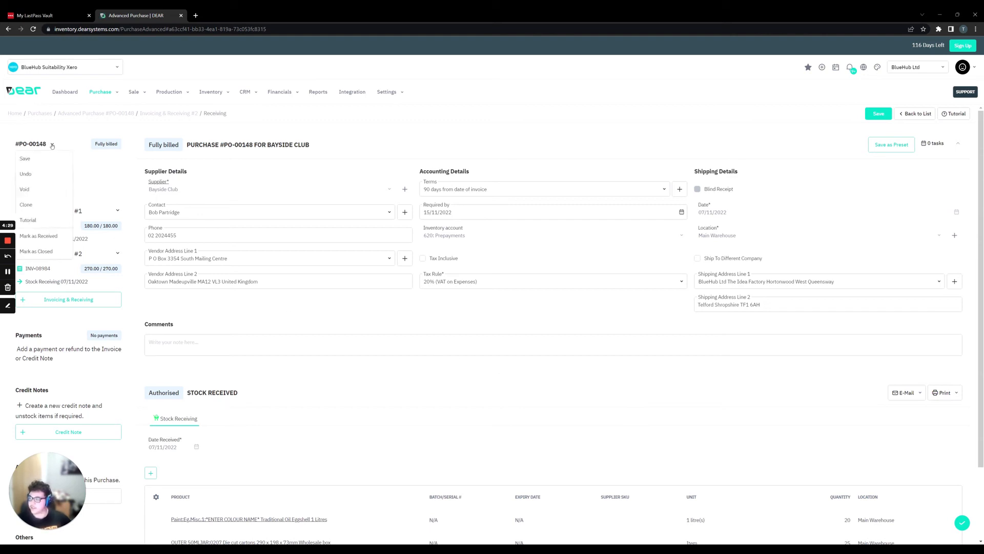
{"action": "left_click", "coordinate": [38, 236]}
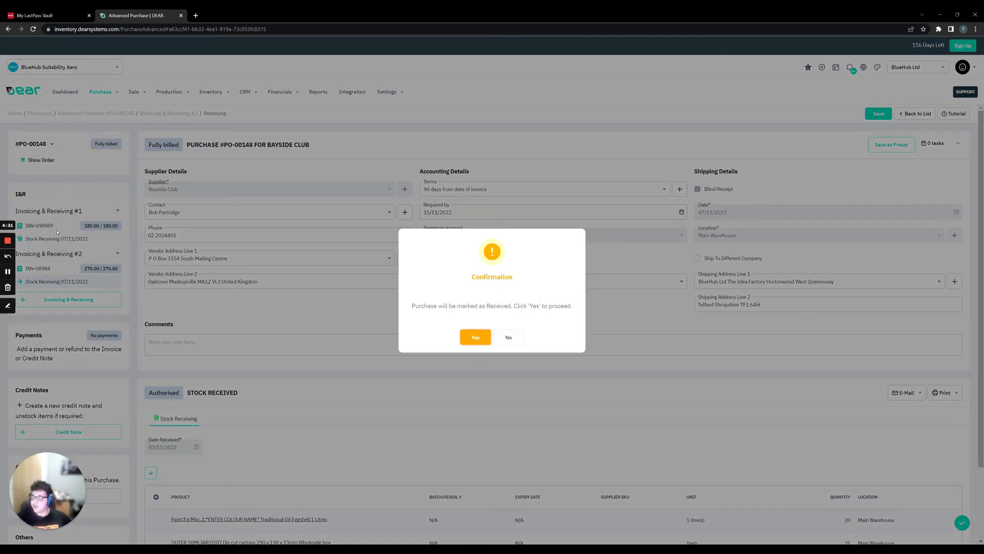
{"action": "left_click", "coordinate": [474, 337]}
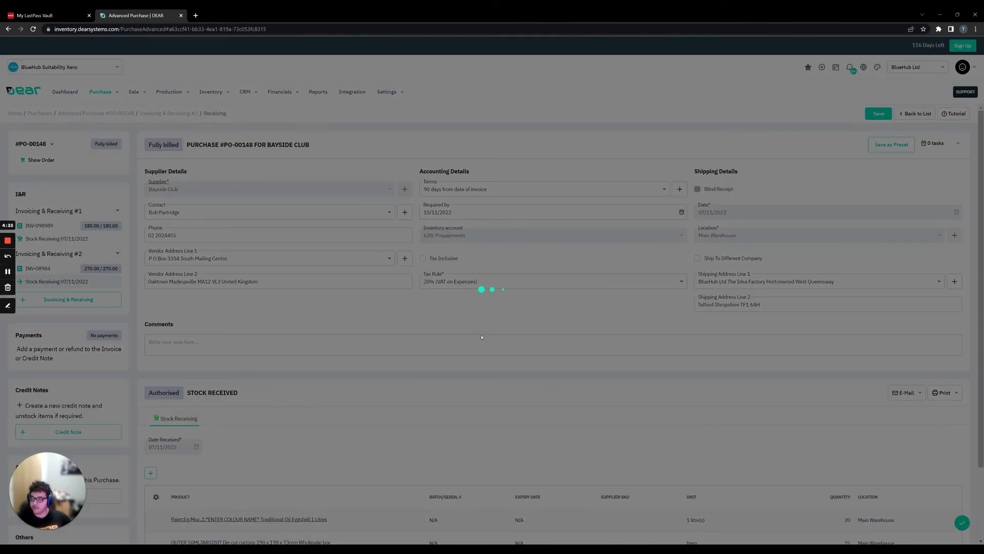
{"action": "left_click", "coordinate": [879, 114]}
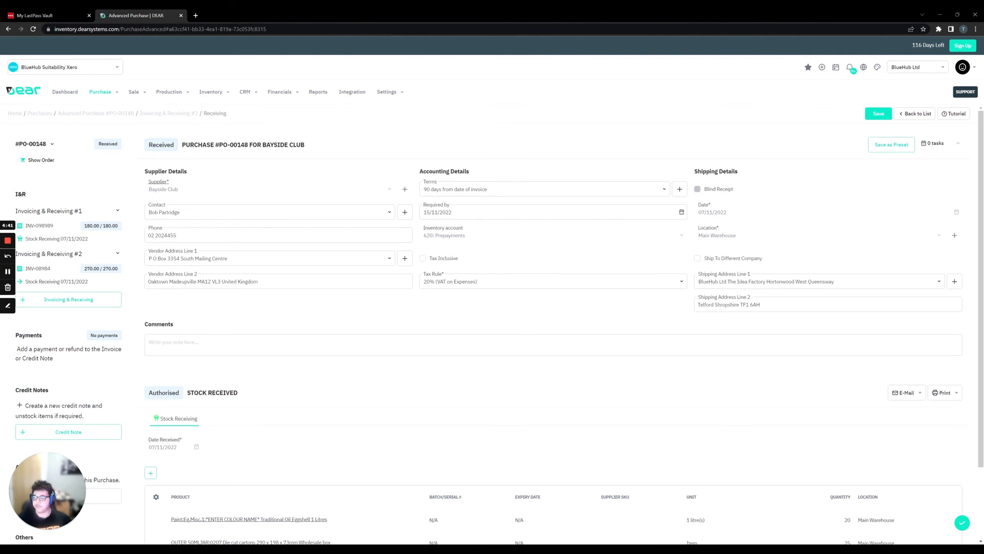
{"action": "scroll", "scroll_direction": "down", "scroll_amount": 3}
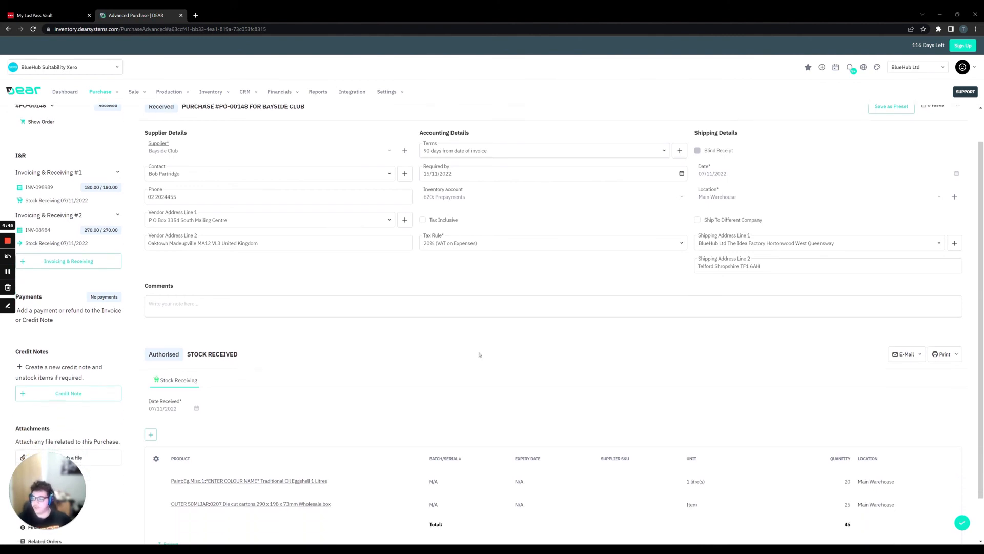
{"action": "scroll", "scroll_direction": "down", "scroll_amount": 3}
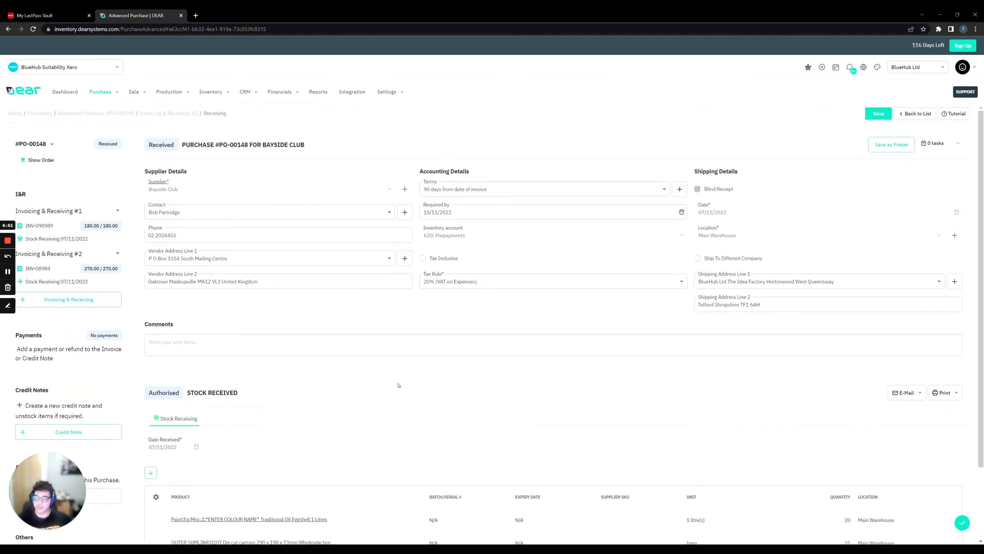
{"action": "mouse_move", "coordinate": [470, 372]}
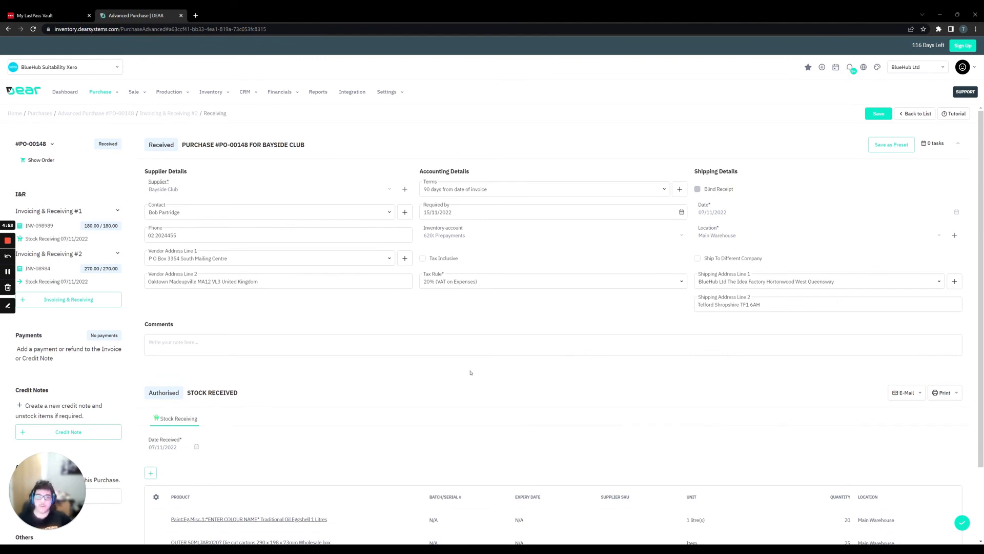